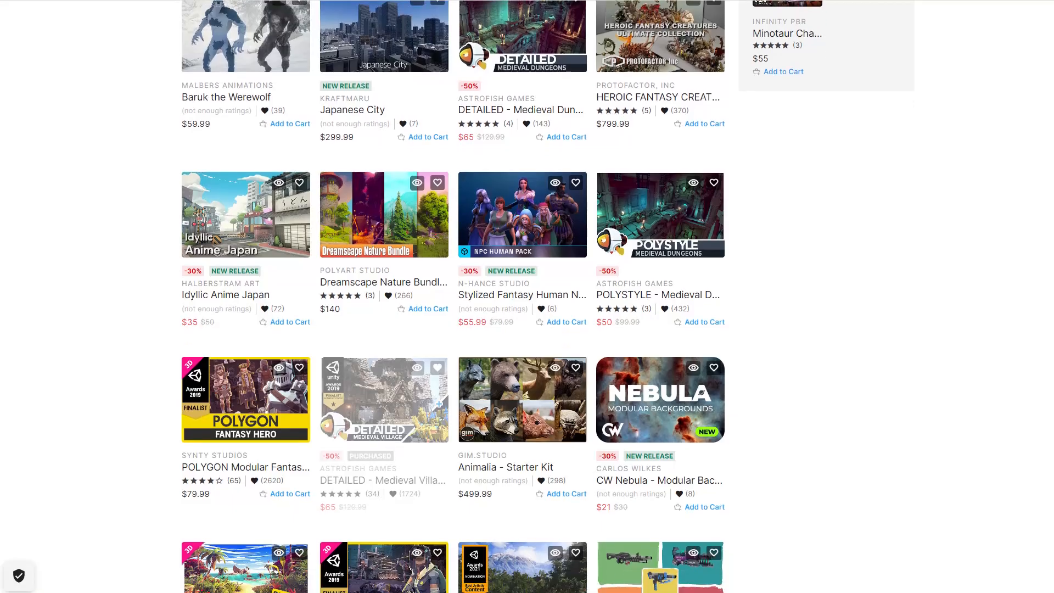
- Scroll down the Asset Store home page toward the POLY STYLE - Medieval Village gift
{"action": "scroll", "scroll_direction": "down", "scroll_amount": 3}
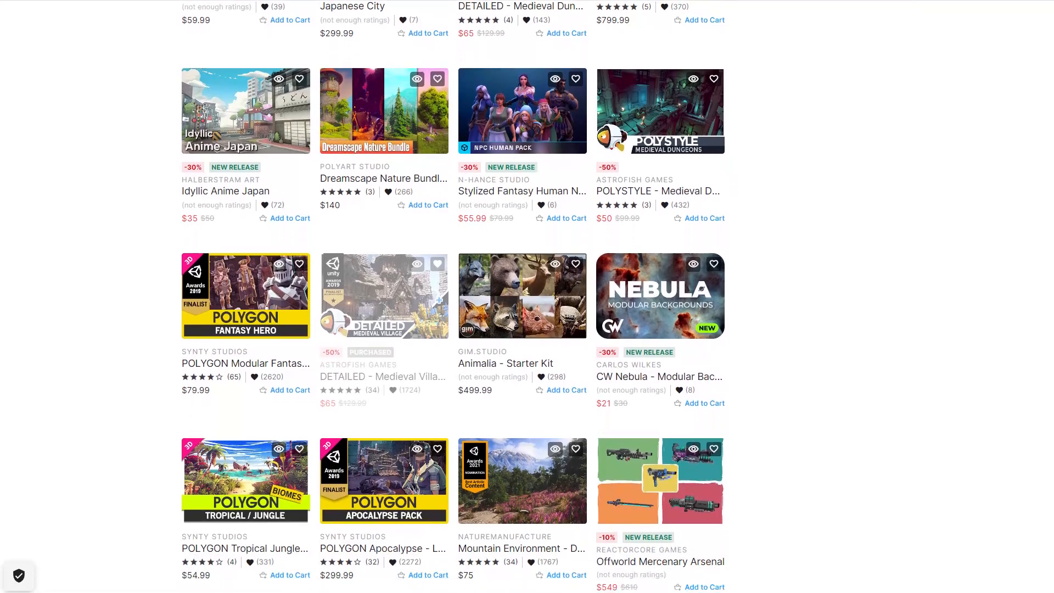
{"action": "scroll", "scroll_direction": "down", "scroll_amount": 3}
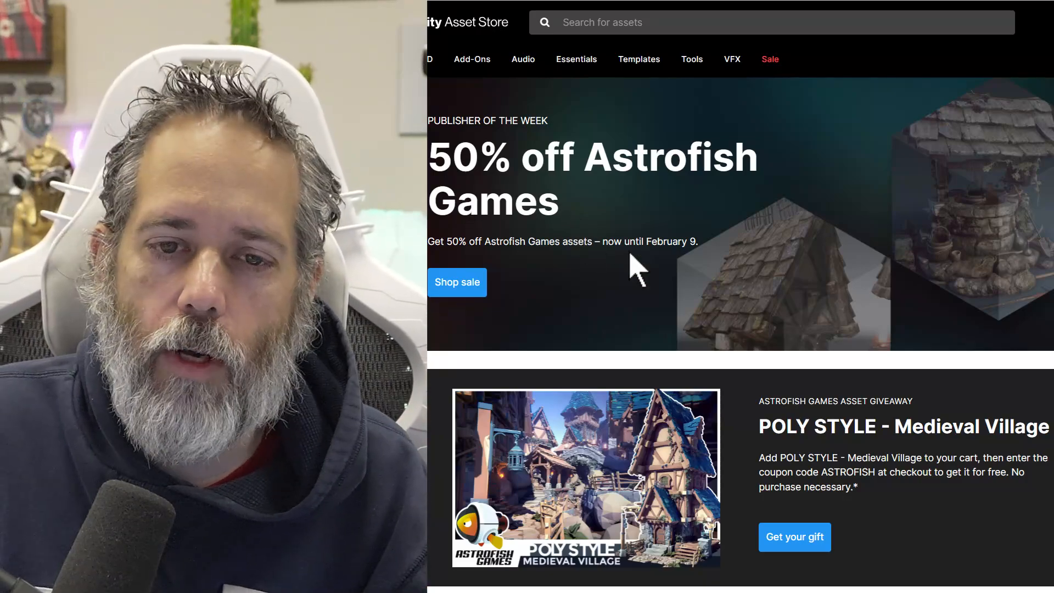
{"action": "mouse_move", "coordinate": [793, 293]}
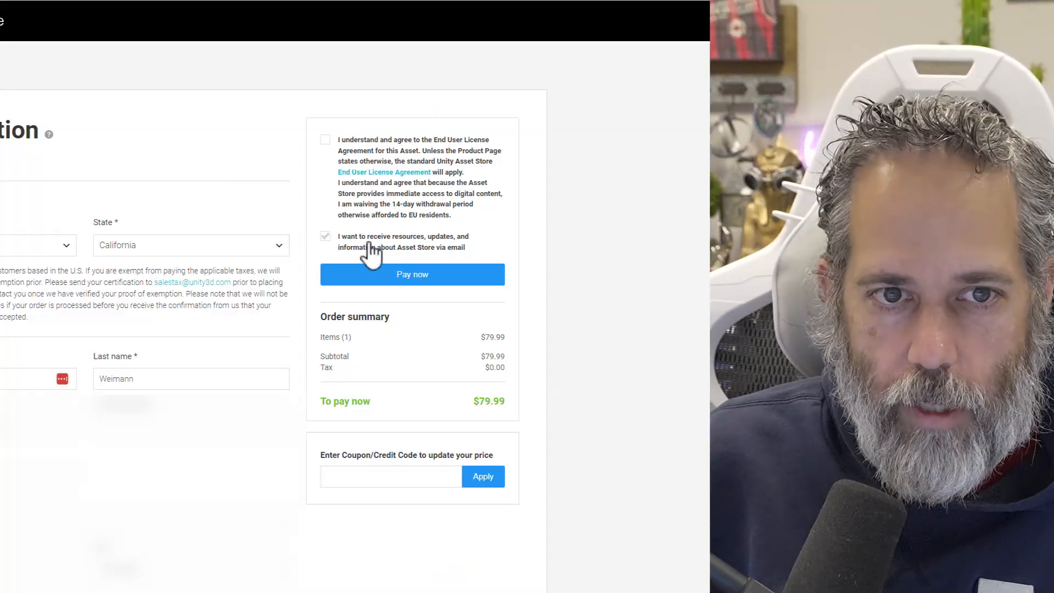
- Accept the EULA and apply coupon code ASTROFISH to the $79.99 Medieval Village order
{"action": "left_click", "coordinate": [326, 140]}
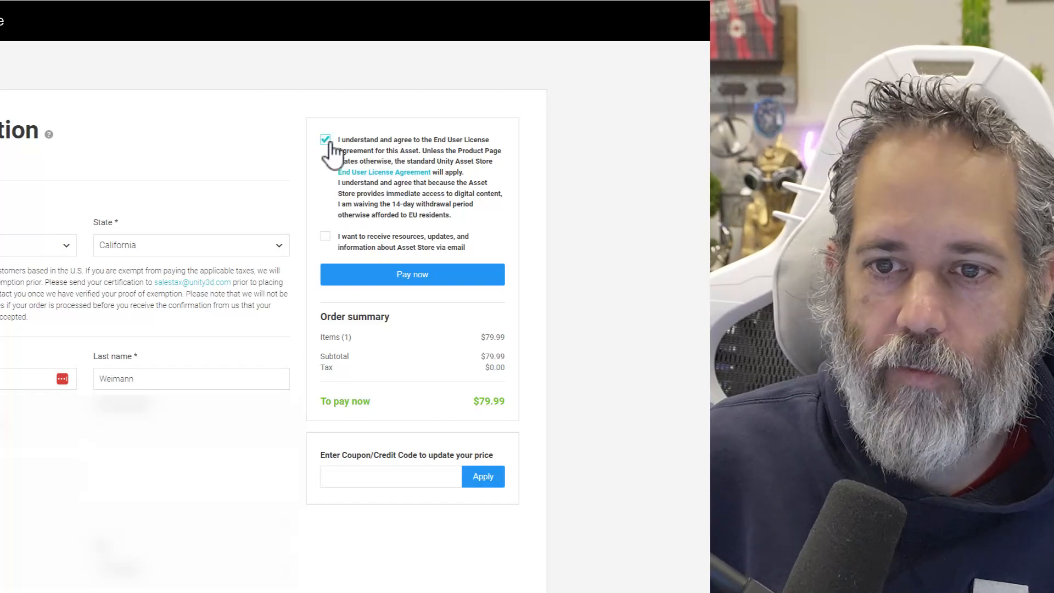
{"action": "type", "text": "ASTROFISH"}
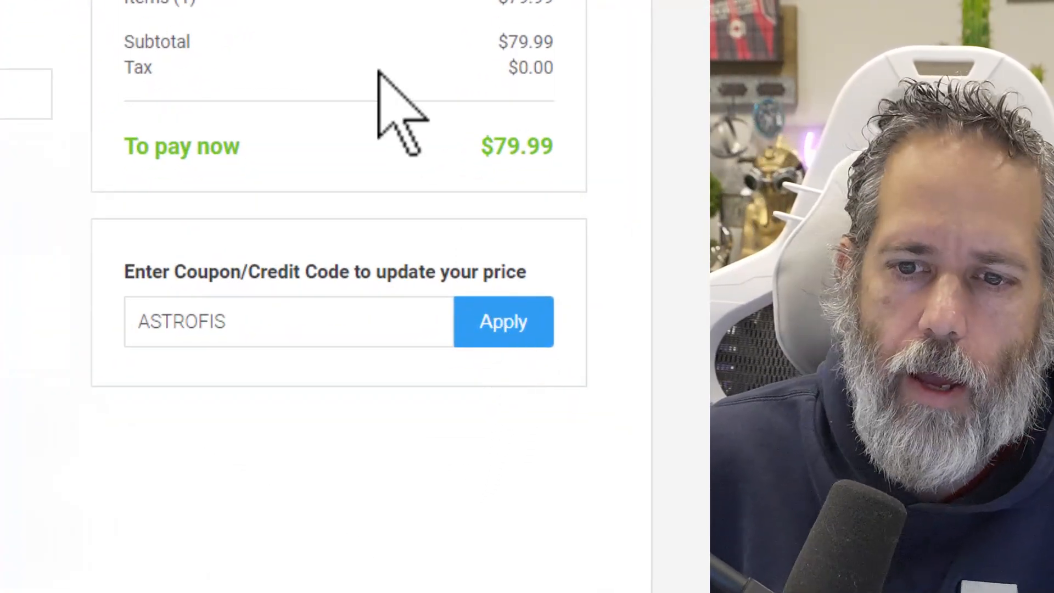
{"action": "left_click", "coordinate": [288, 321]}
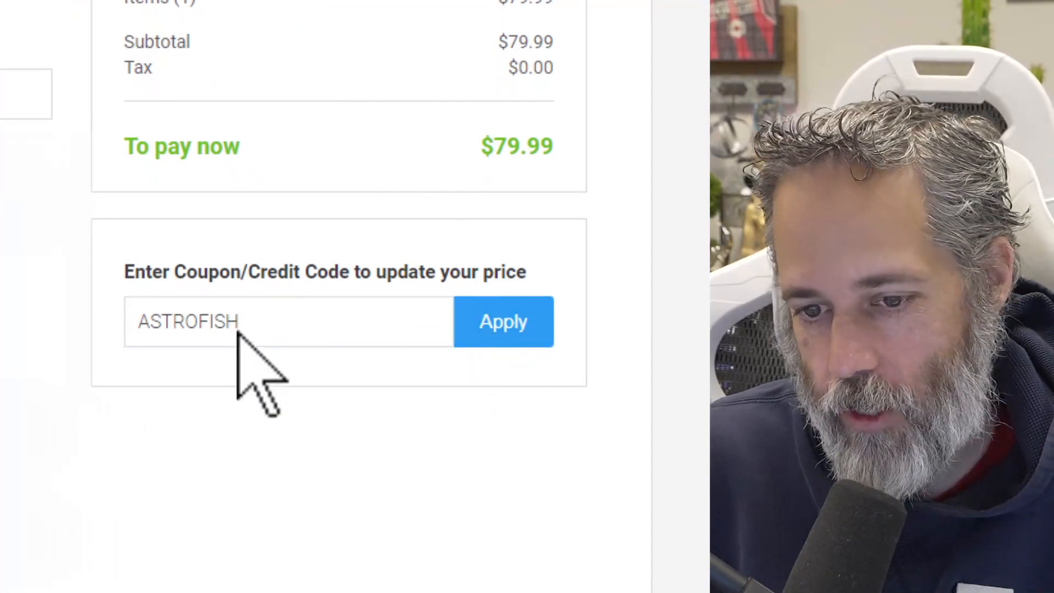
{"action": "left_click", "coordinate": [503, 321]}
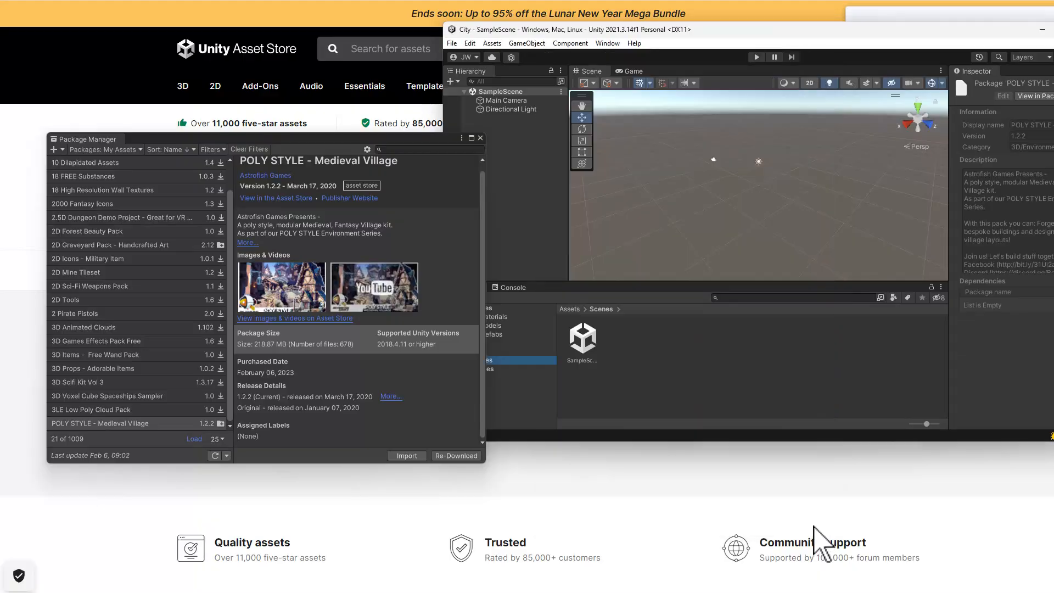
- Import the POLY STYLE - Medieval Village package from My Assets into the project
{"action": "left_click", "coordinate": [407, 456]}
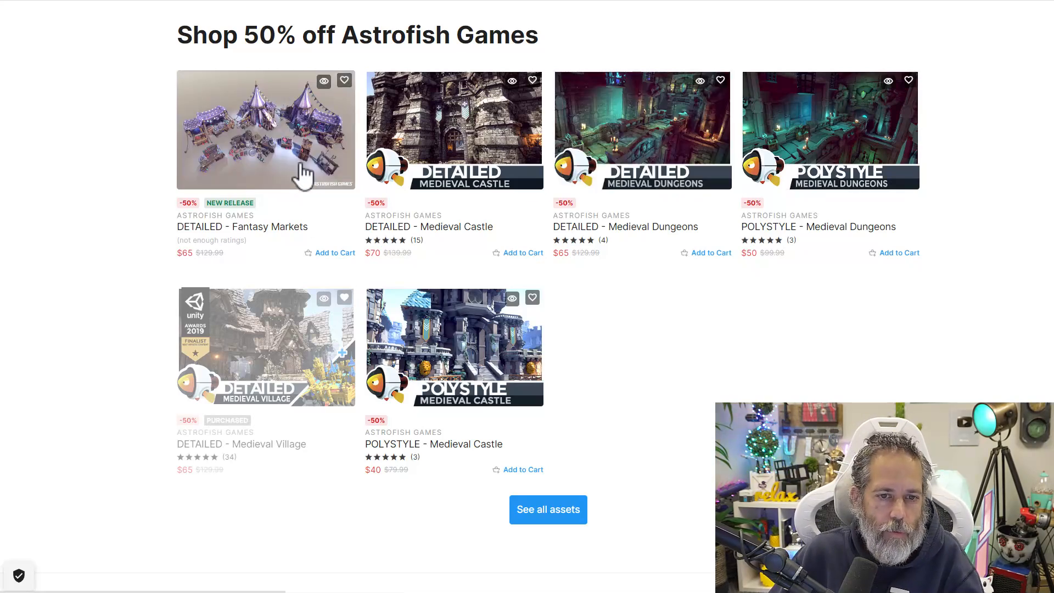
- Open the Astrofish Games assets discounted at 50% off
{"action": "left_click", "coordinate": [266, 131]}
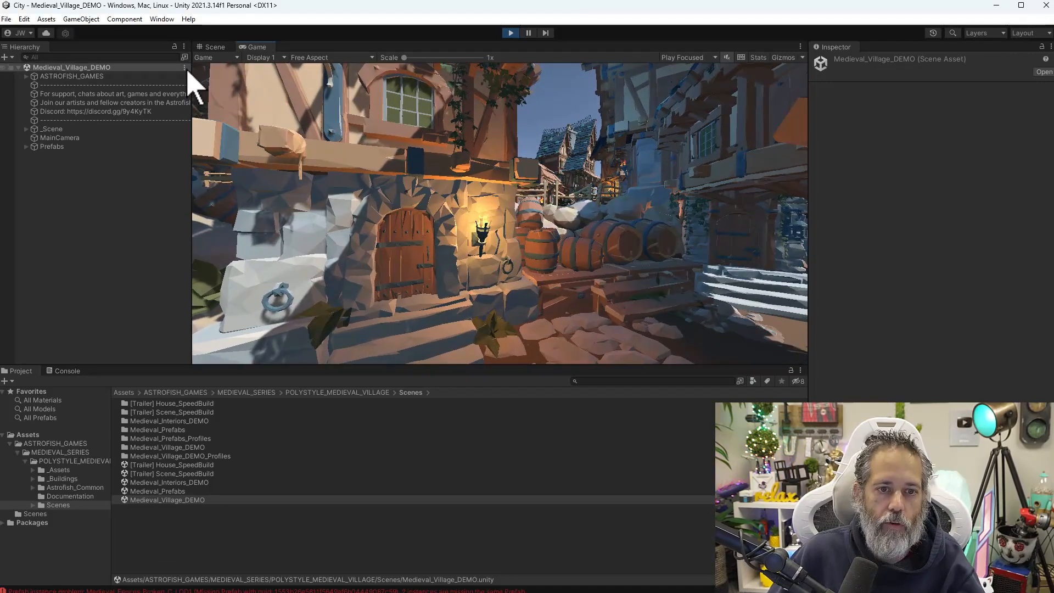
- View the village in the Scene view, then open Medieval_Prefabs and Medieval_Interiors_DEMO
{"action": "left_click", "coordinate": [215, 46]}
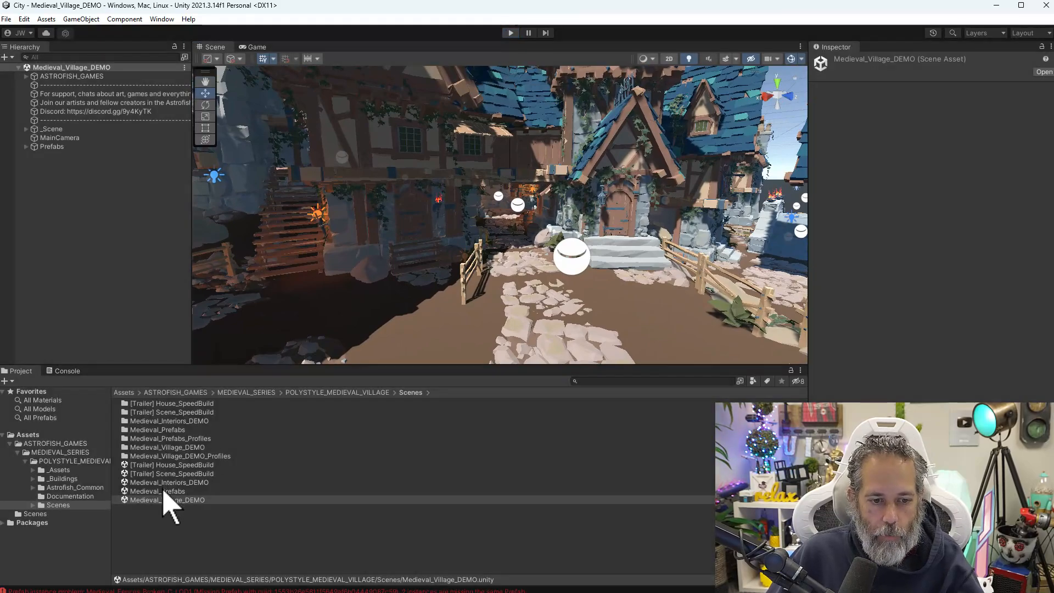
{"action": "double_click", "coordinate": [157, 491]}
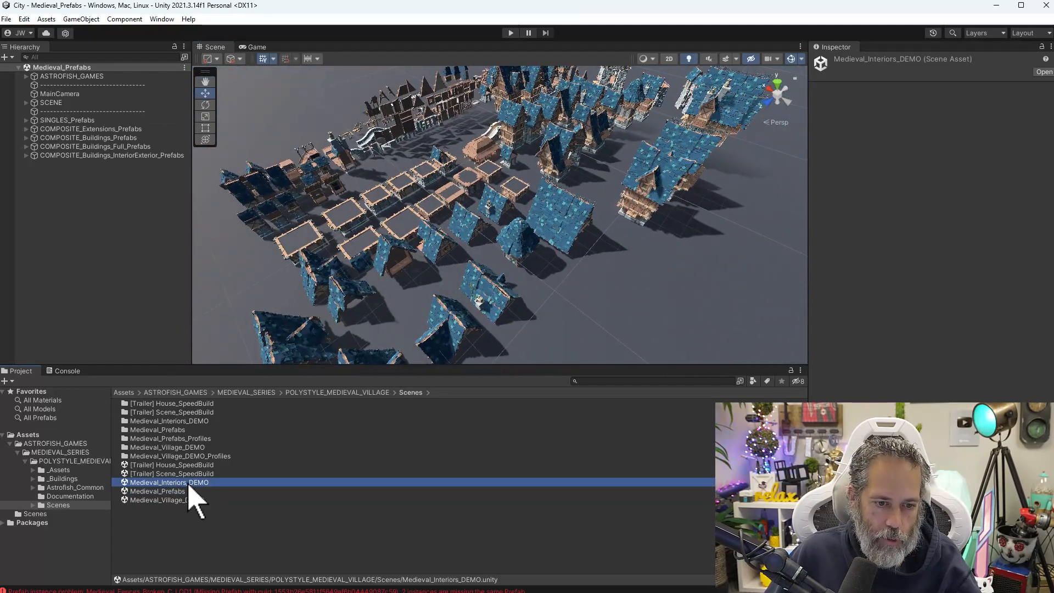
{"action": "double_click", "coordinate": [167, 482]}
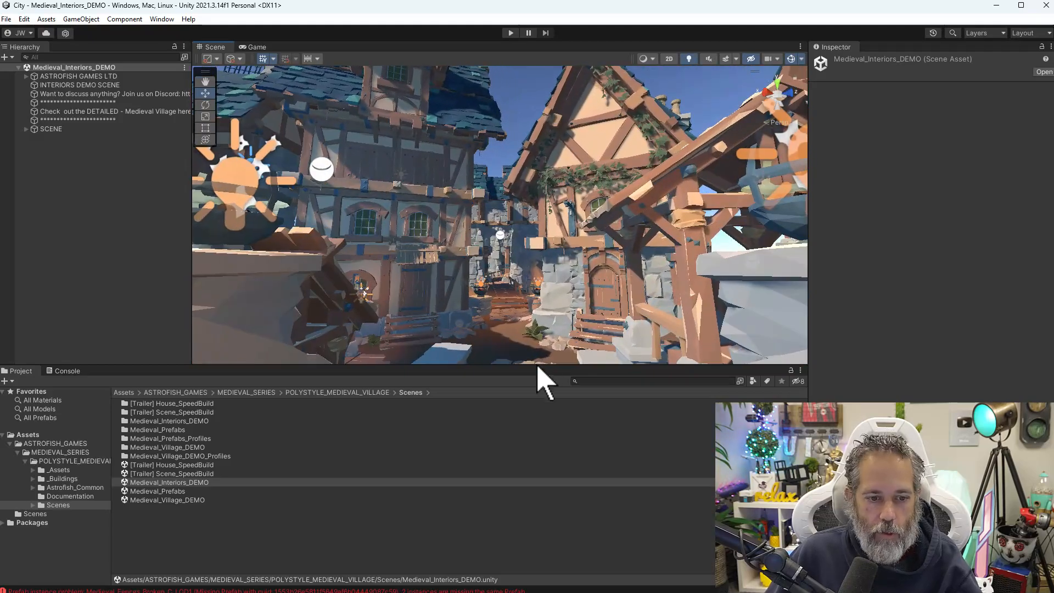
- Open the [Trailer] House_SpeedBuild scene, then switch back to Medieval_Village_DEMO
{"action": "double_click", "coordinate": [172, 464]}
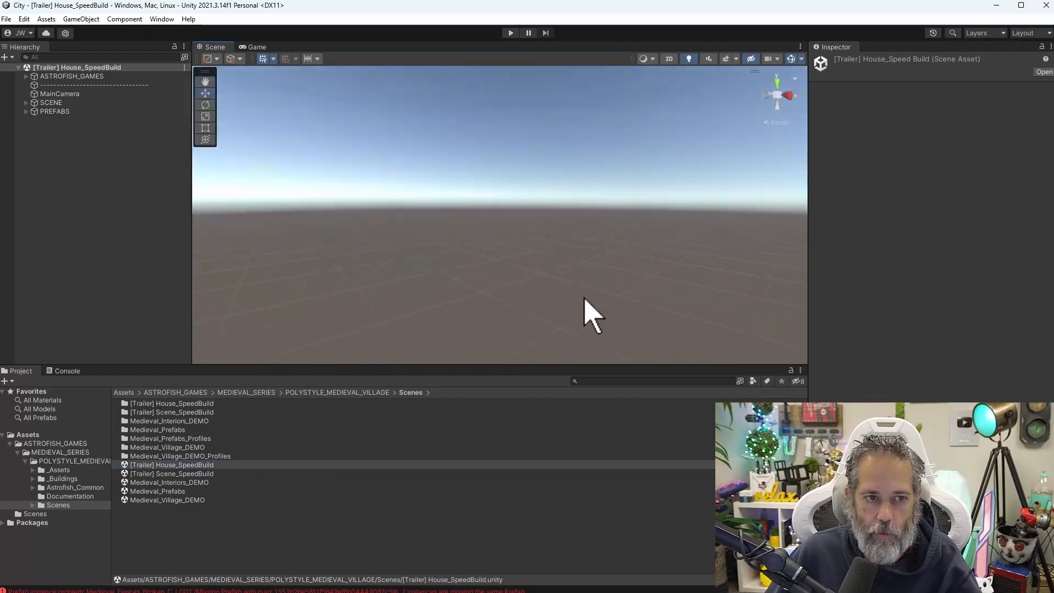
{"action": "left_click", "coordinate": [54, 111]}
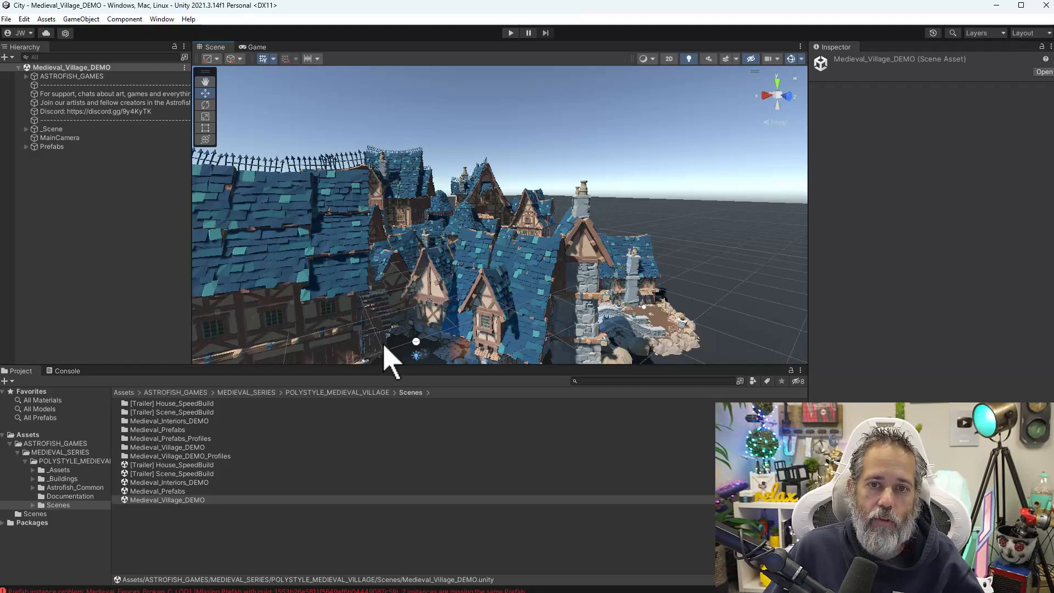
{"action": "mouse_move", "coordinate": [594, 182]}
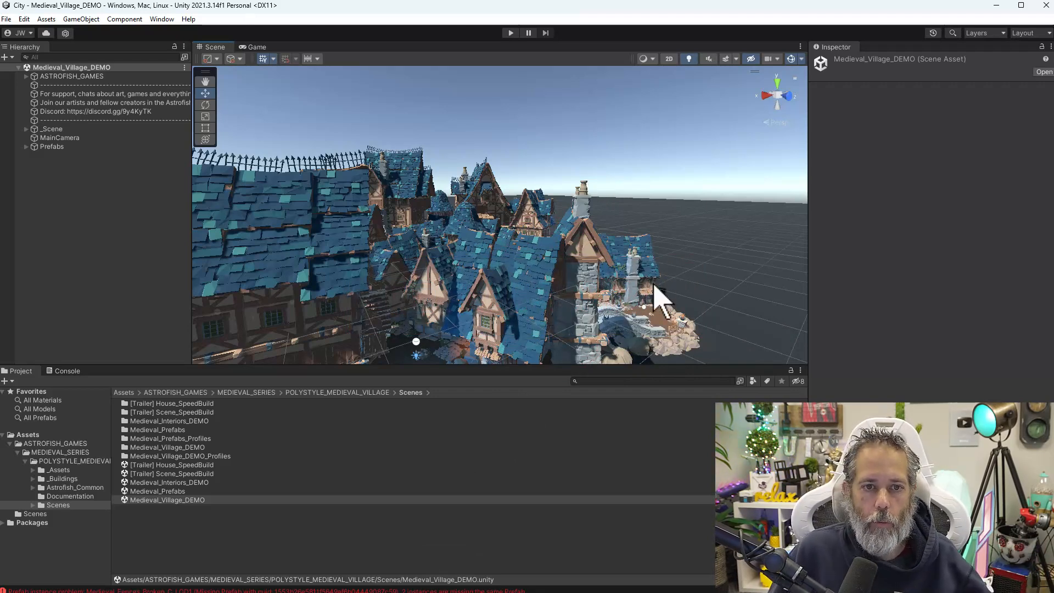
{"action": "mouse_move", "coordinate": [679, 255]}
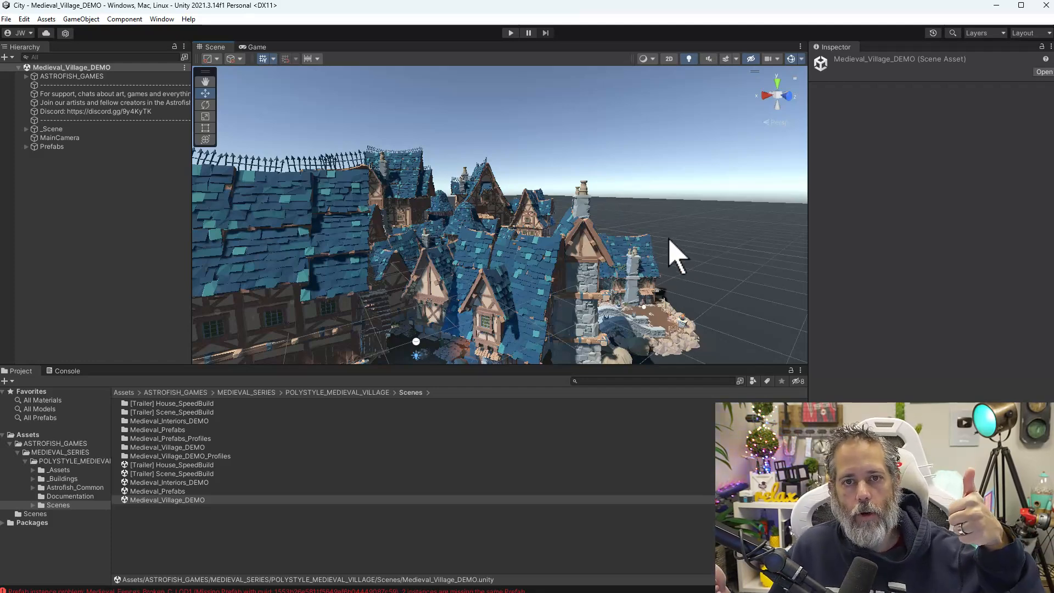
{"action": "mouse_move", "coordinate": [663, 221]}
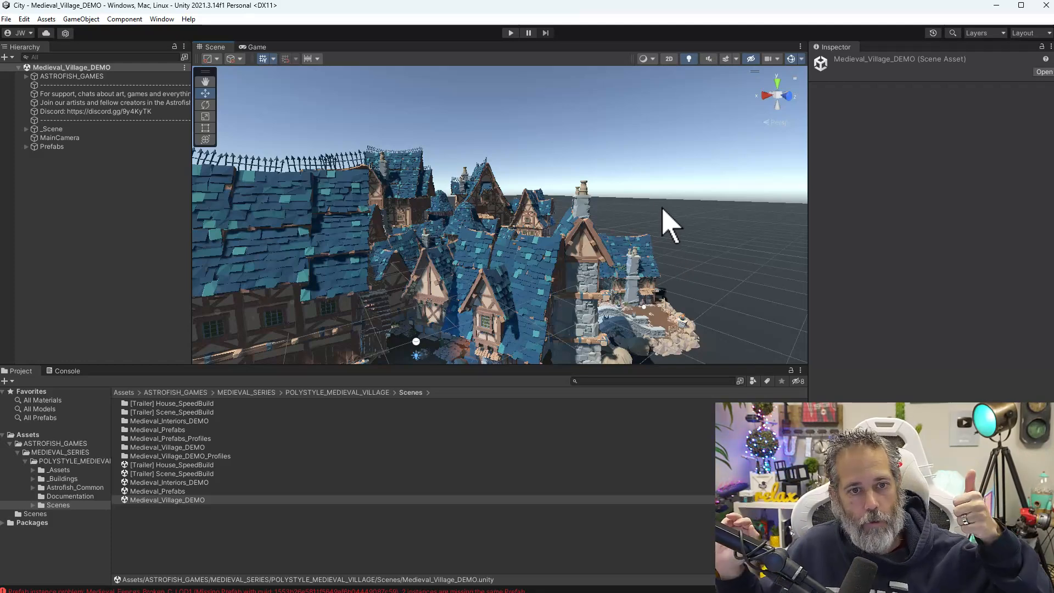
{"action": "mouse_move", "coordinate": [342, 171]}
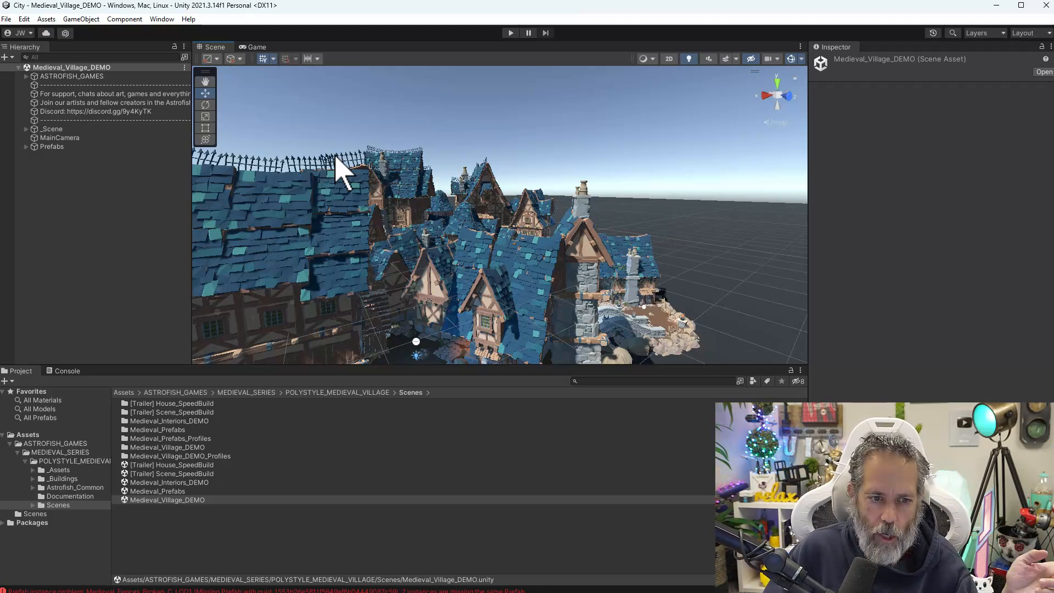
{"action": "mouse_move", "coordinate": [151, 182]}
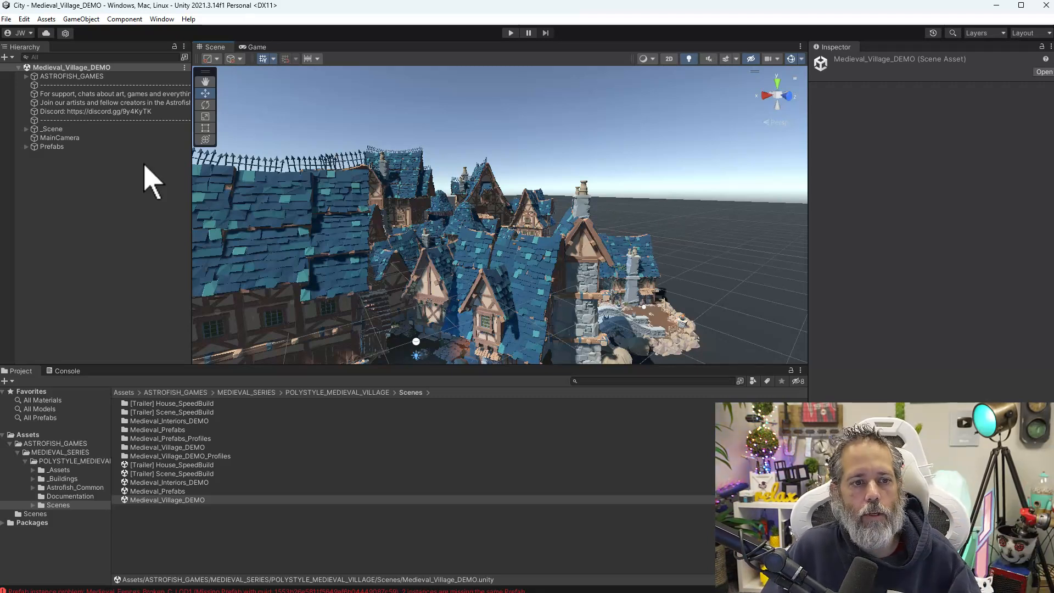
{"action": "mouse_move", "coordinate": [387, 141]}
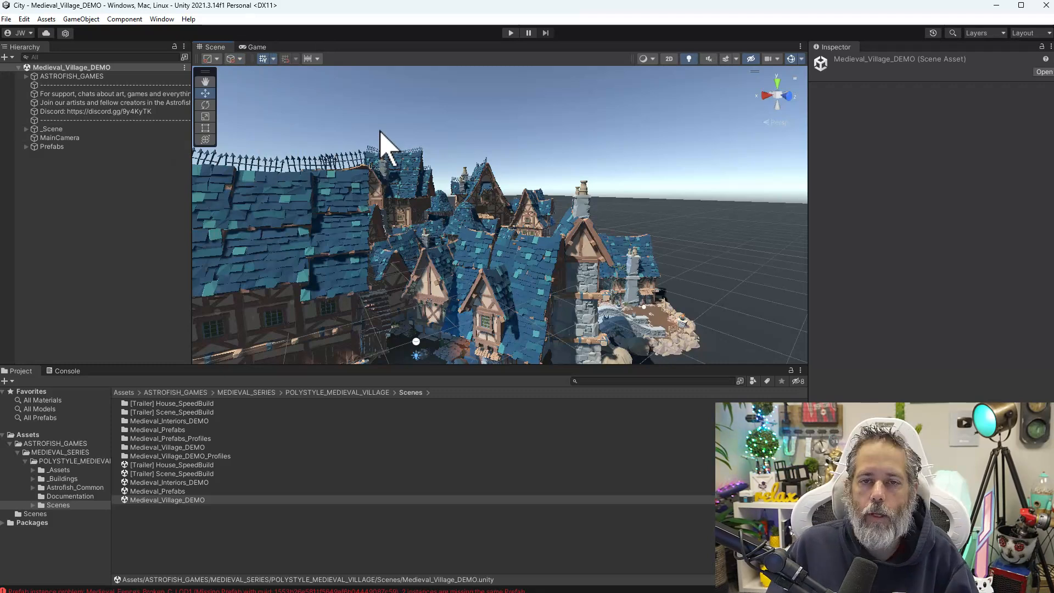
{"action": "mouse_move", "coordinate": [377, 259]}
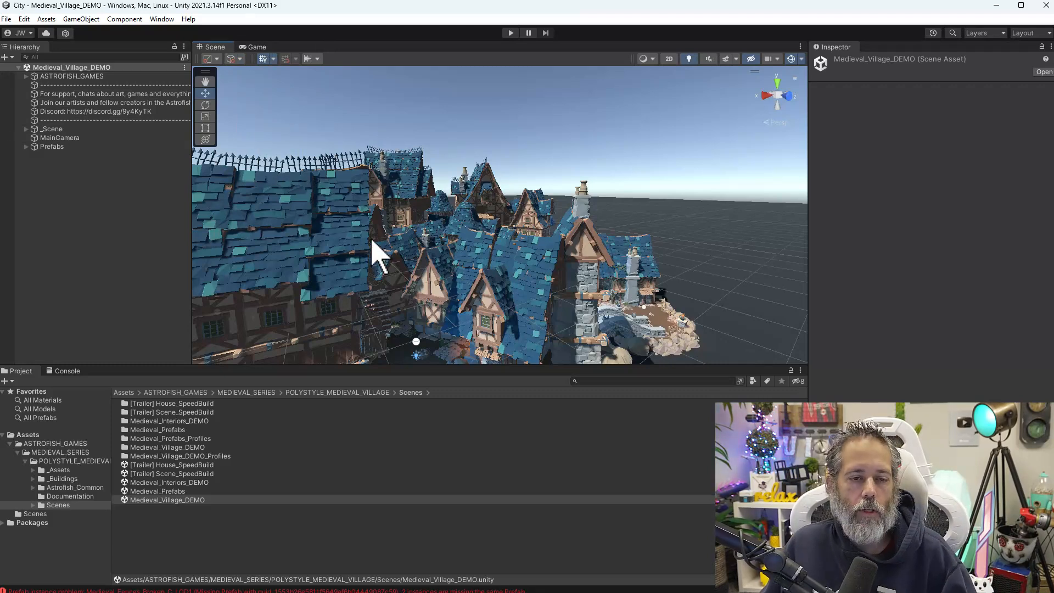